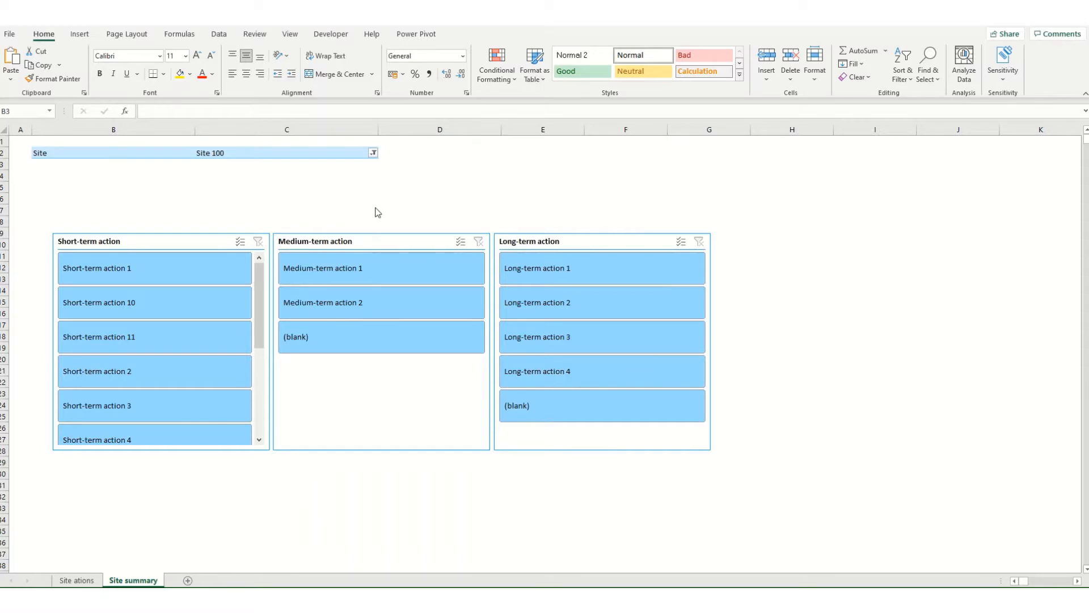
pyautogui.moveTo(302, 475)
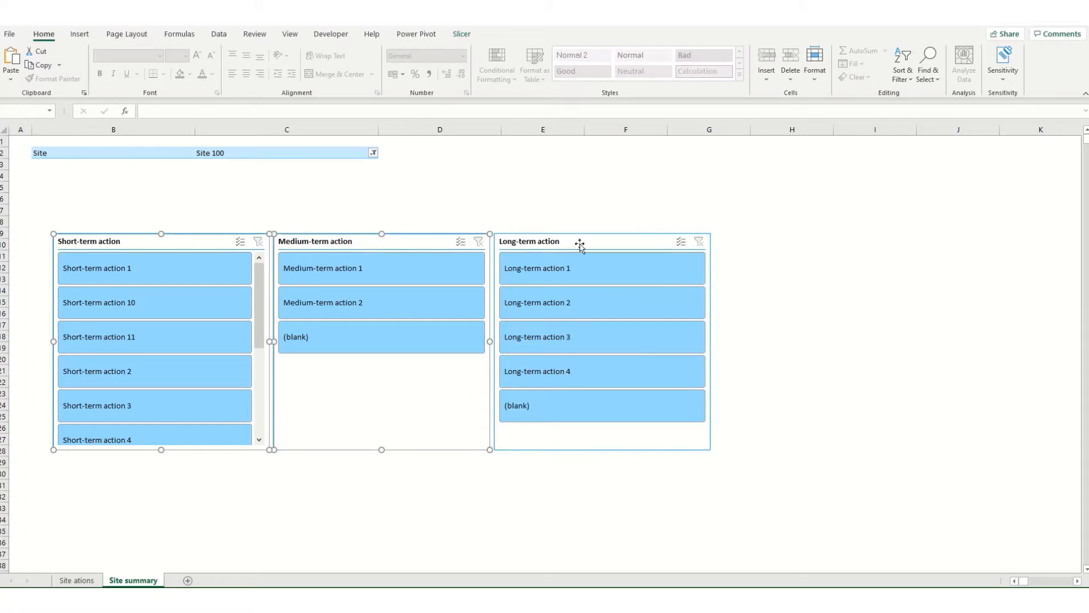
# Add the Long-term action slicer so all three action slicers are selected together.
pyautogui.click(570, 240)
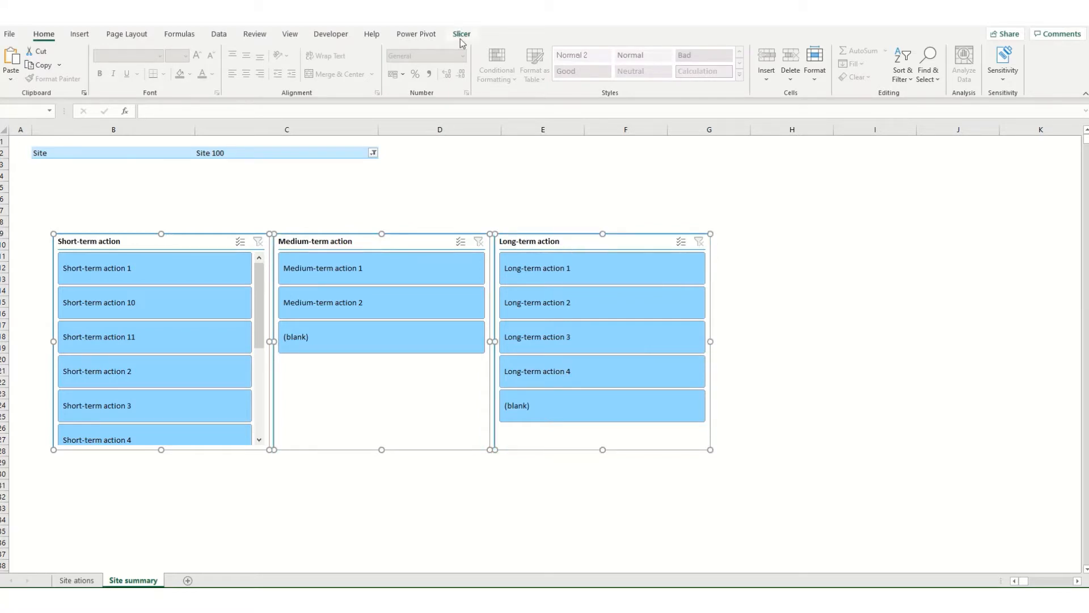
# Browse the Slicer Styles gallery and cancel out of the New Slicer Style dialog.
pyautogui.click(461, 33)
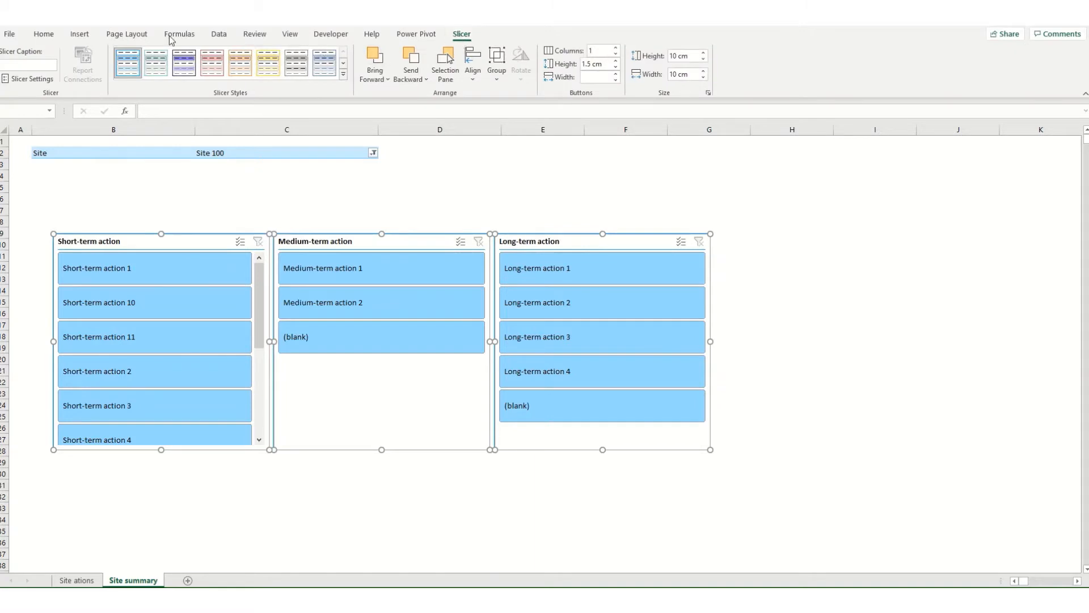
pyautogui.moveTo(247, 101)
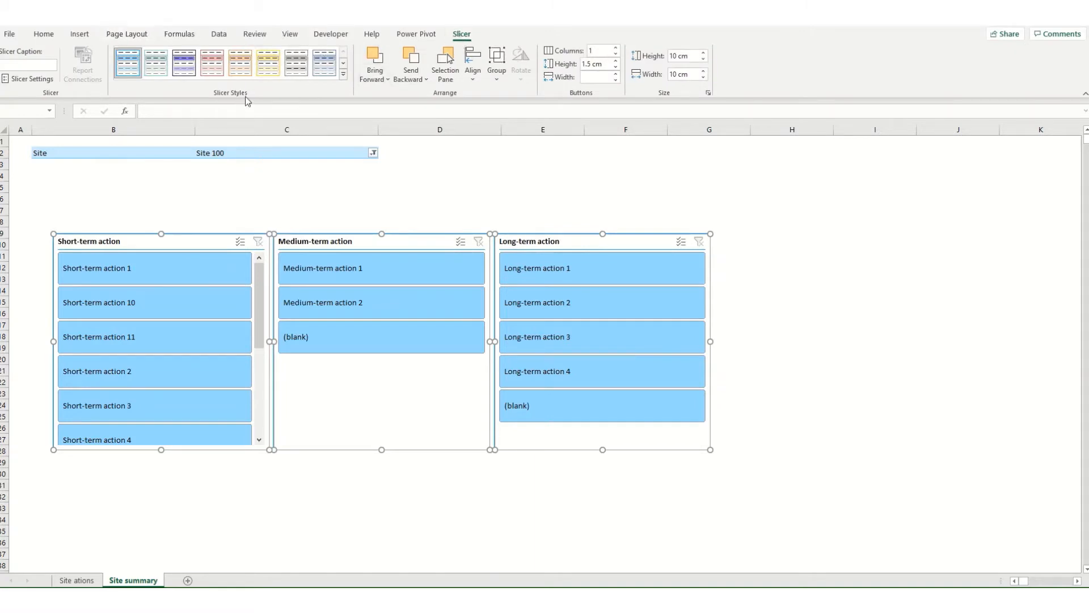
pyautogui.moveTo(254, 92)
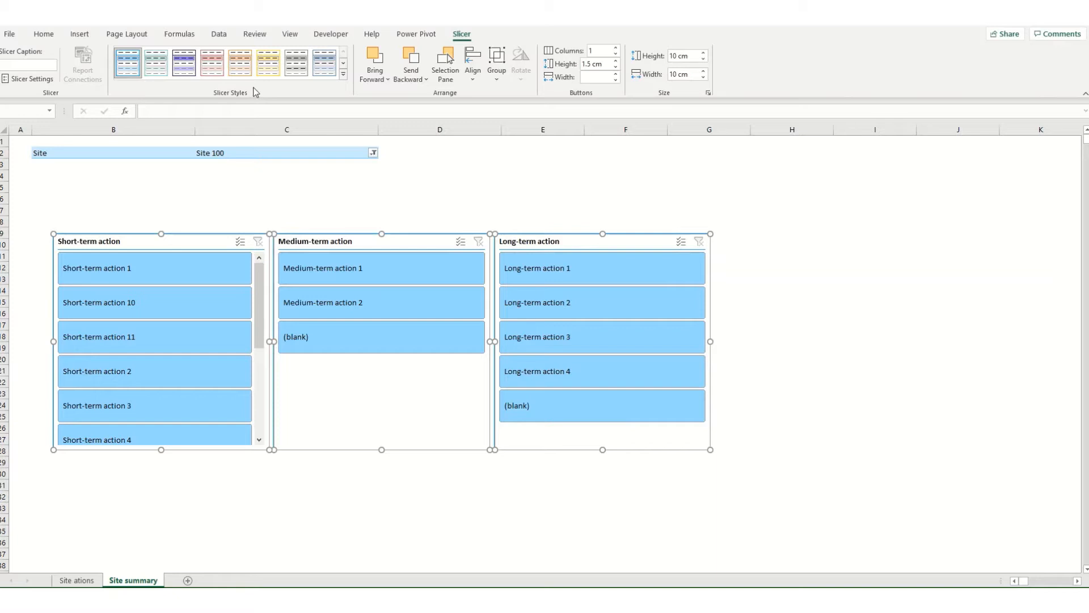
pyautogui.moveTo(330, 87)
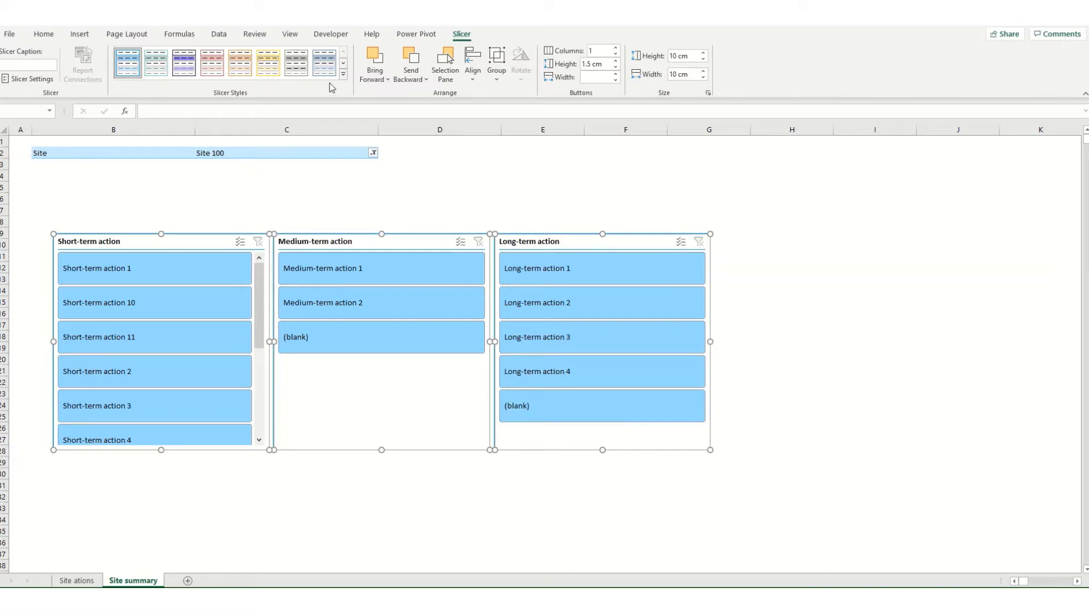
pyautogui.moveTo(342, 76)
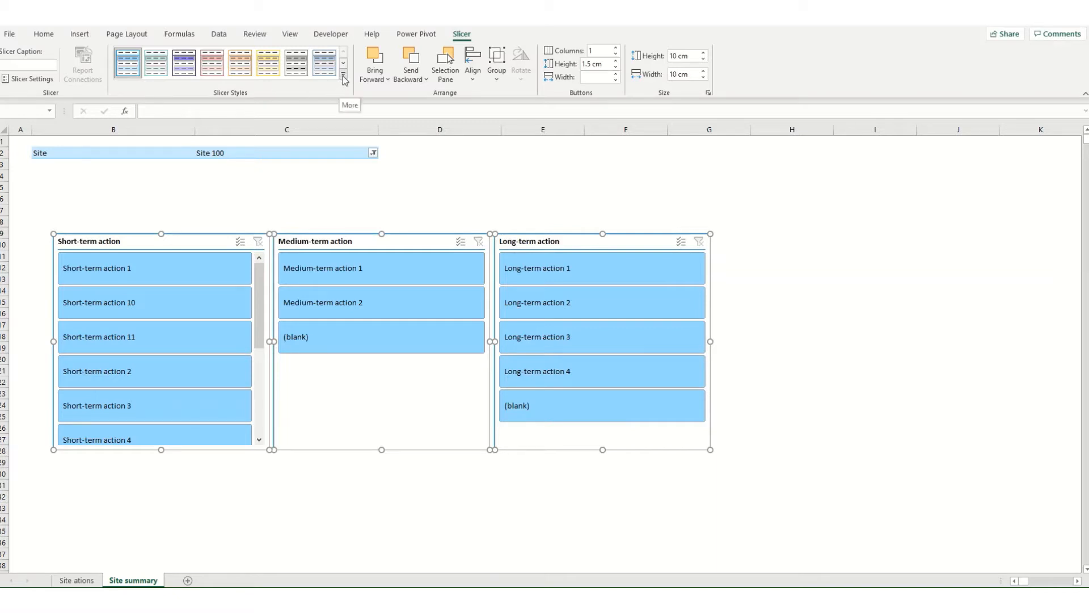
pyautogui.click(343, 76)
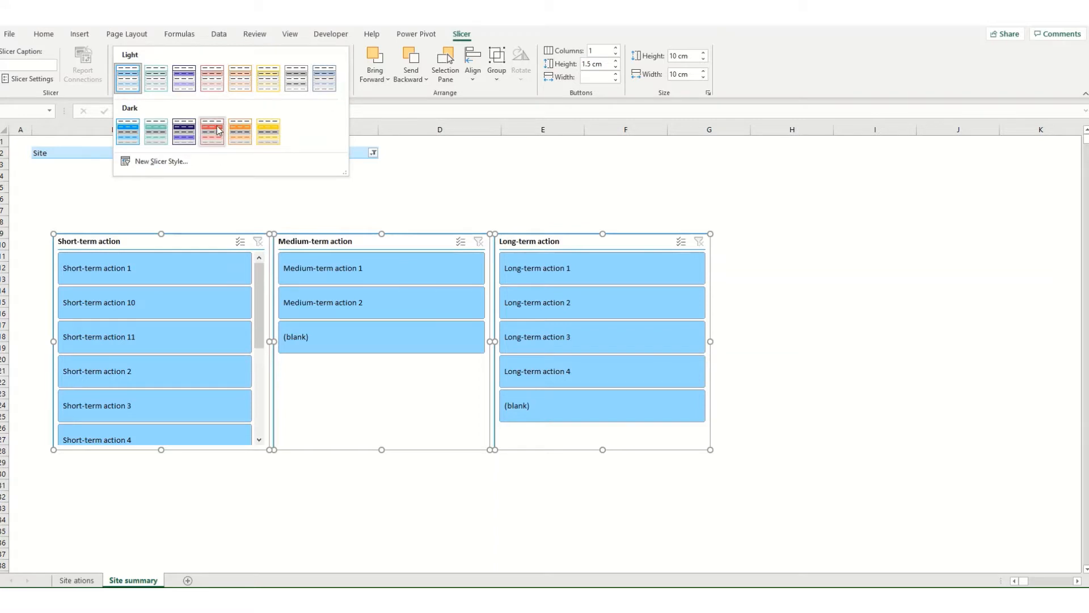
pyautogui.click(159, 160)
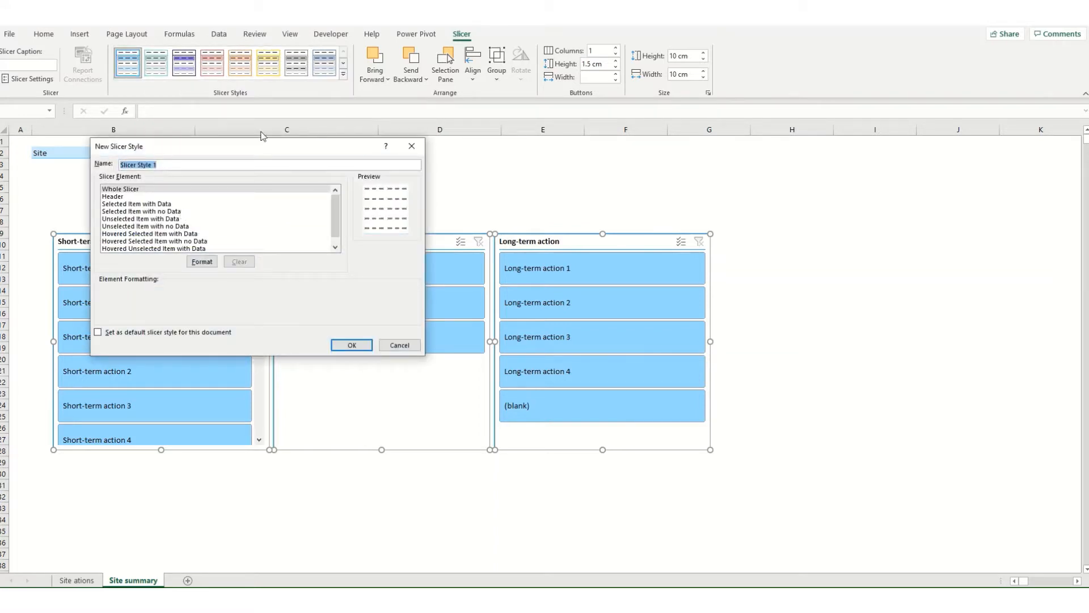
pyautogui.click(399, 345)
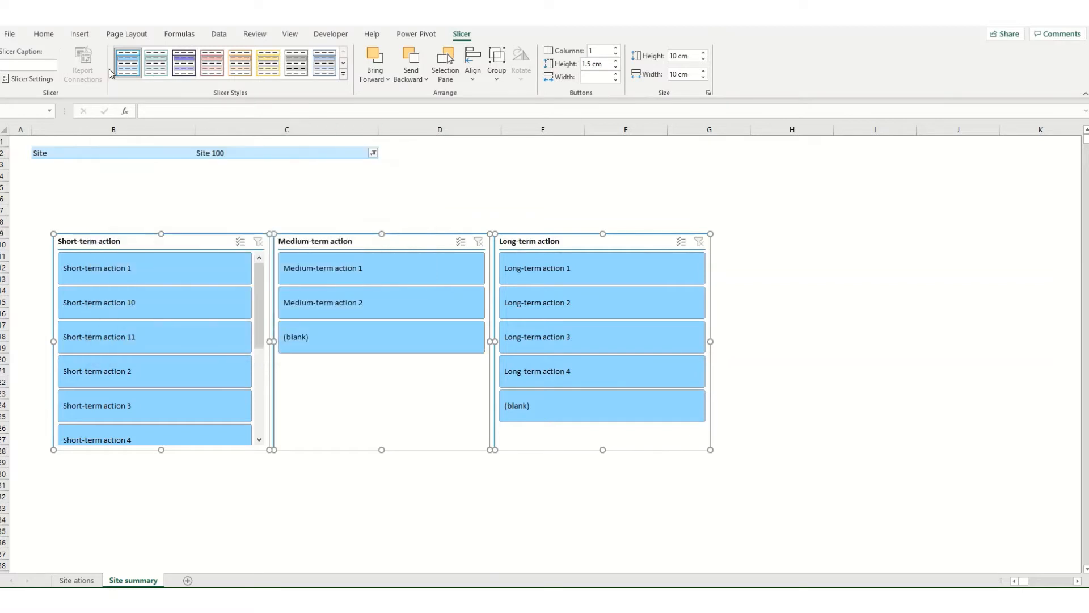
pyautogui.moveTo(324, 63)
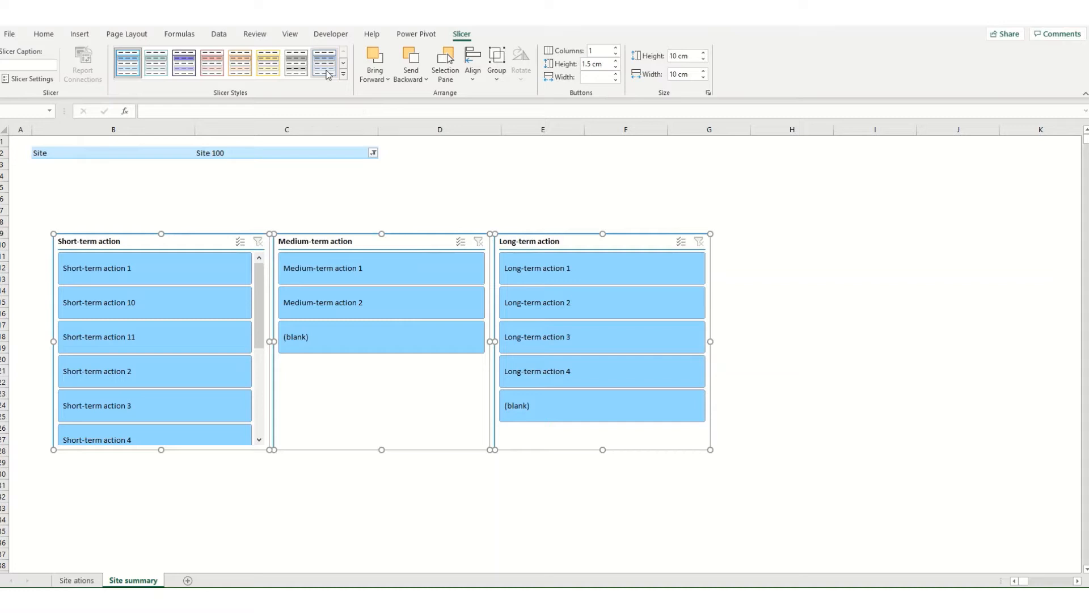
# Duplicate an existing slicer style as SlicerStyleOther2 2 and choose its Whole Slicer element.
pyautogui.rightClick(336, 63)
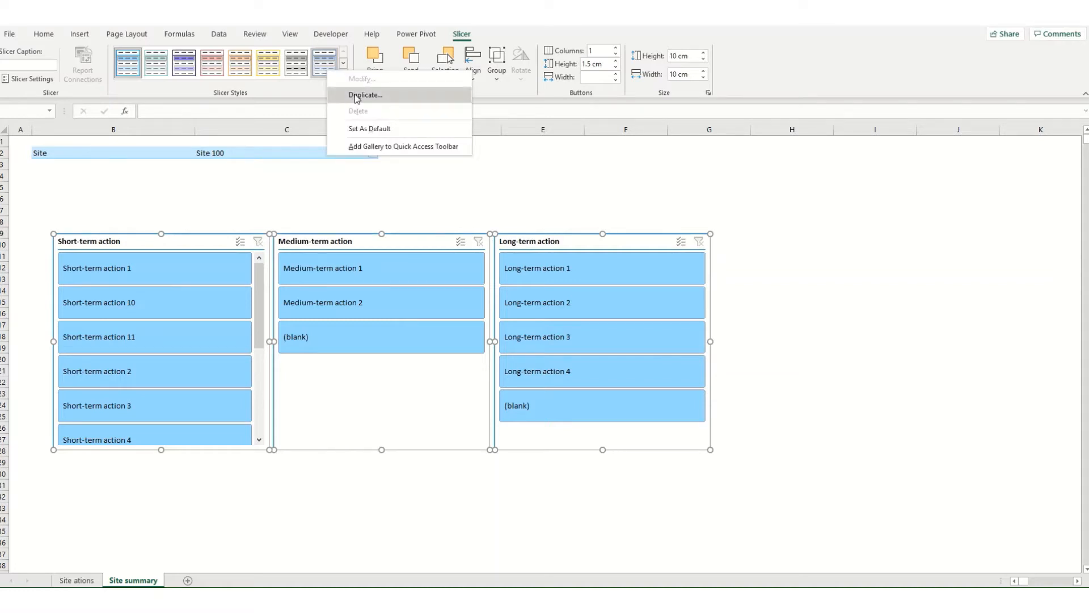
pyautogui.click(364, 95)
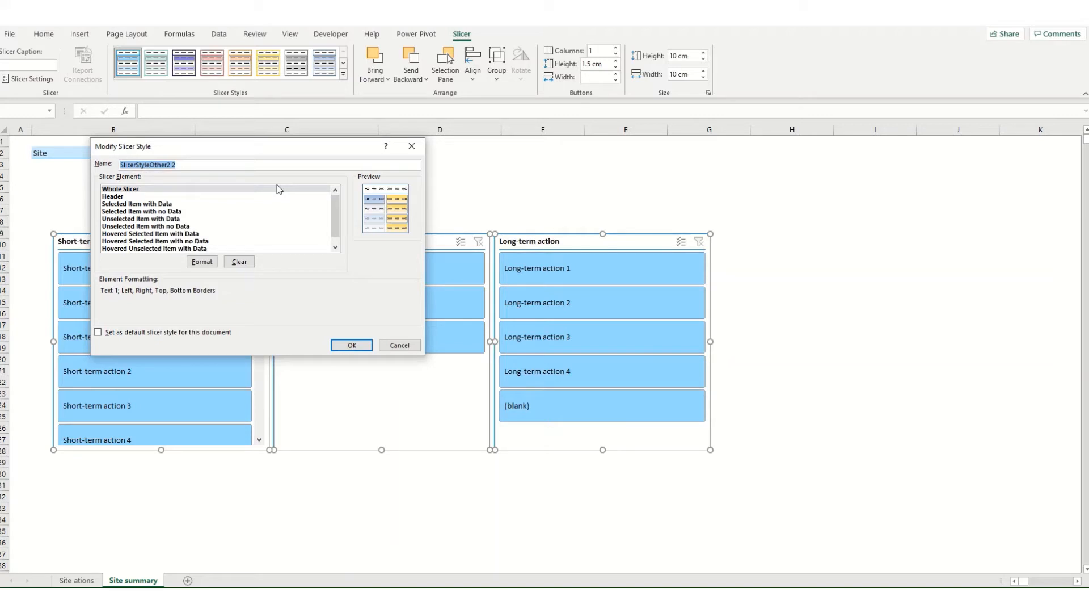
pyautogui.moveTo(236, 200)
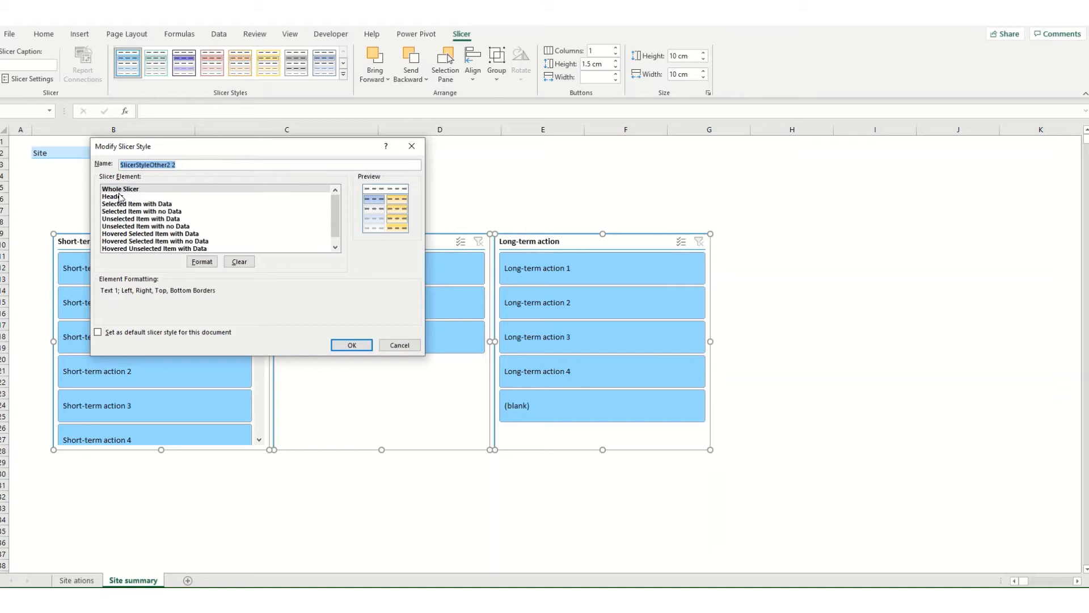
pyautogui.click(137, 203)
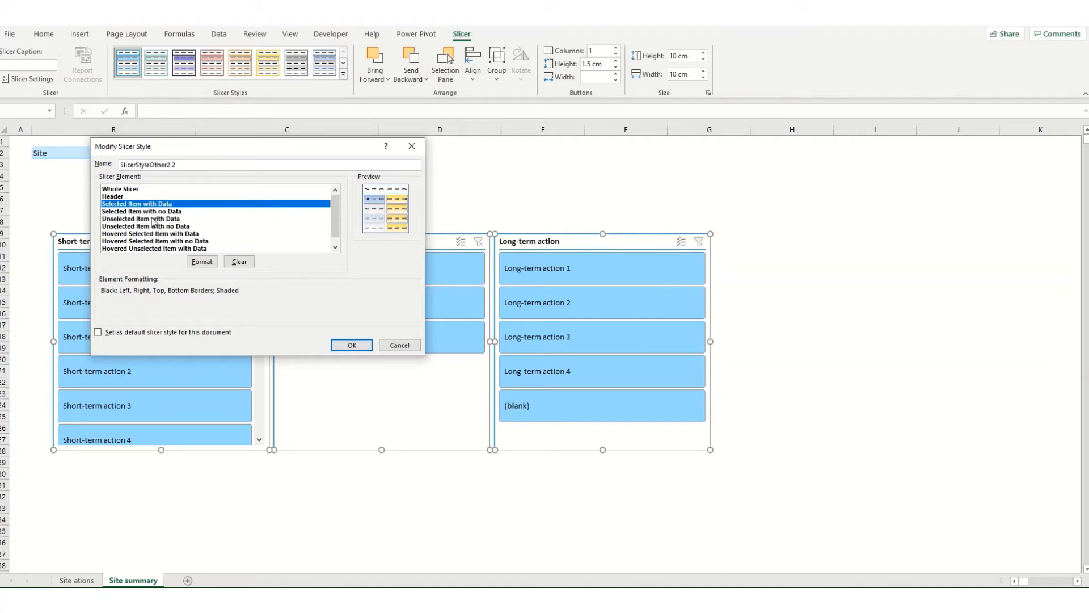
pyautogui.moveTo(143, 252)
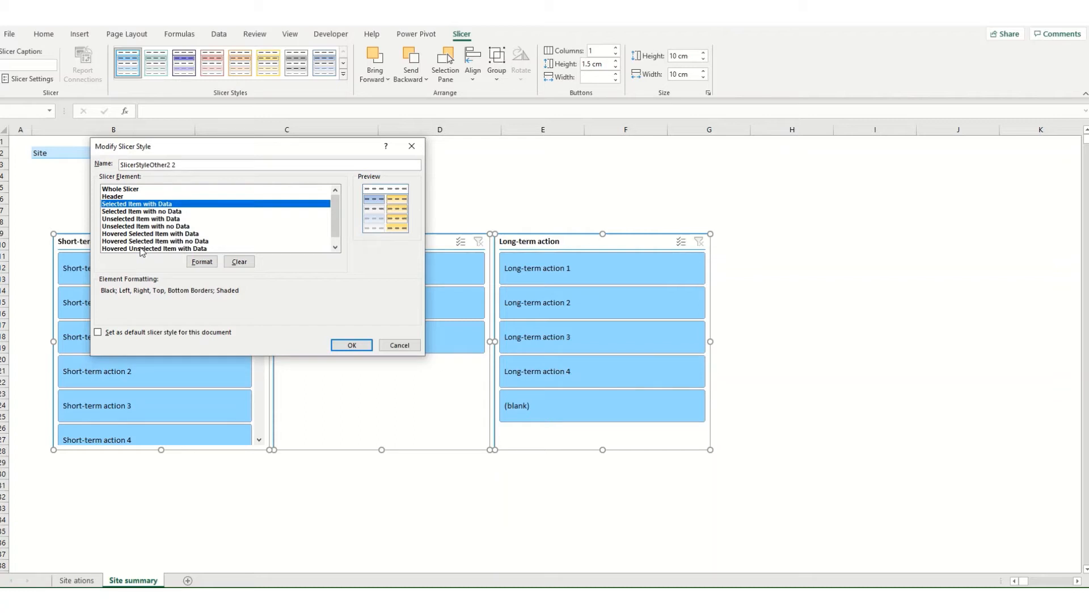
pyautogui.moveTo(581, 261)
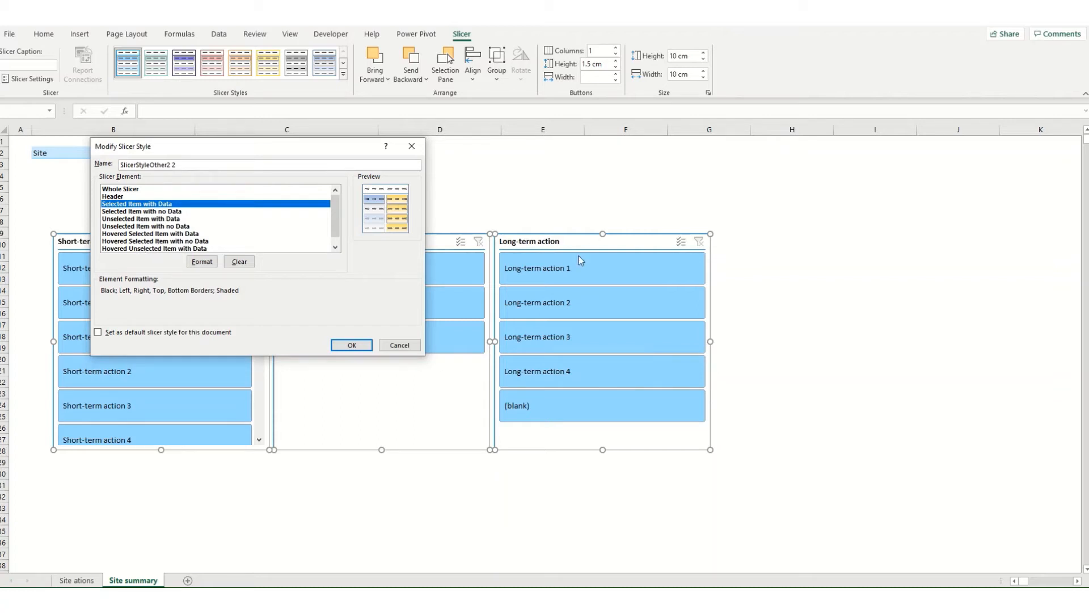
pyautogui.moveTo(128, 193)
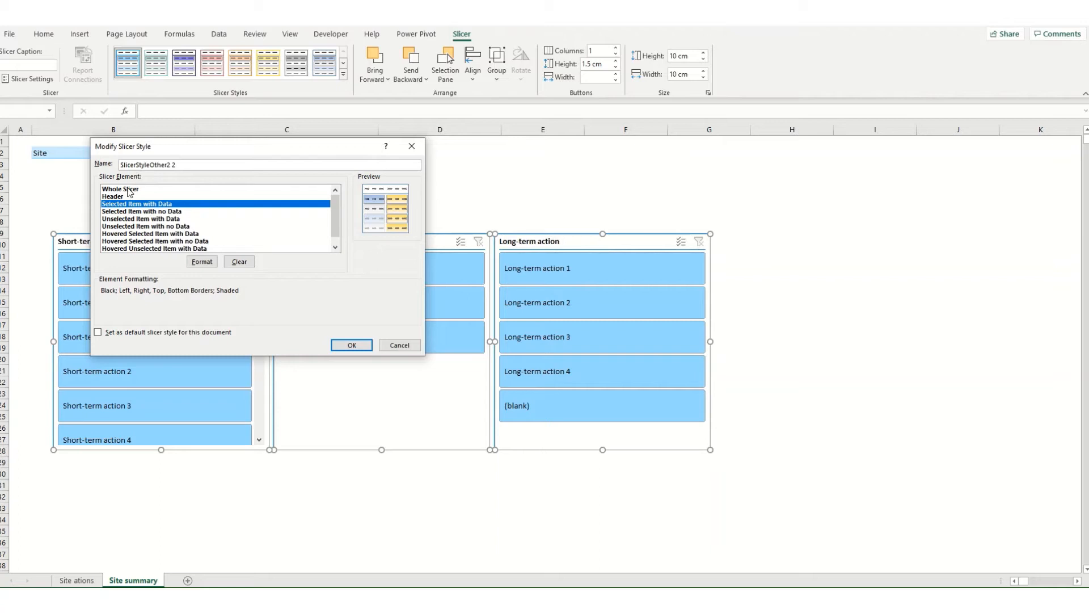
pyautogui.click(121, 188)
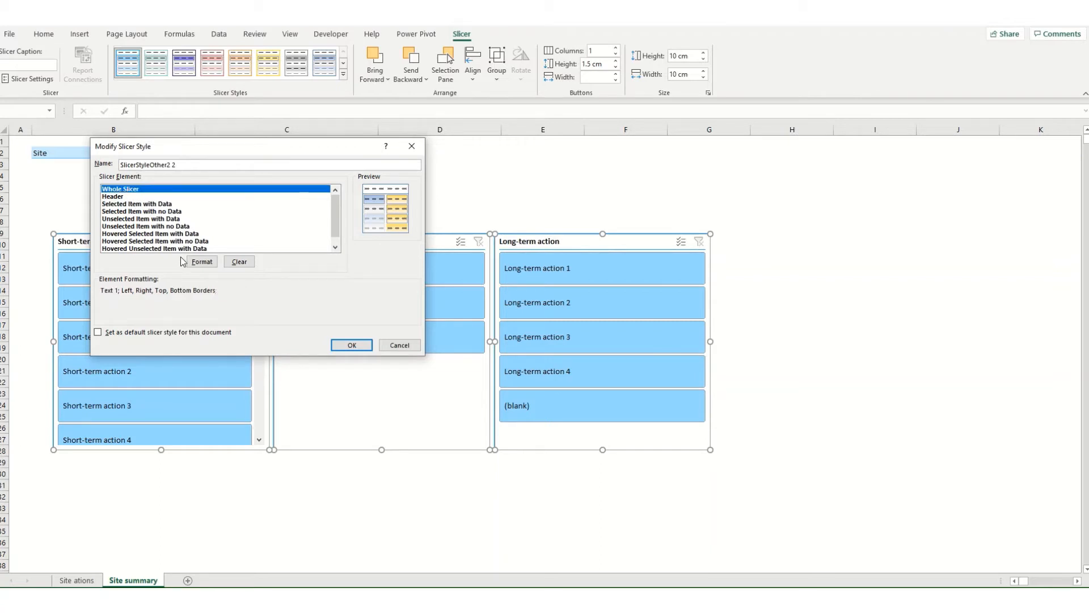
# Format the Whole Slicer element with no borders and Abadi Extra Light size 9 text.
pyautogui.click(202, 261)
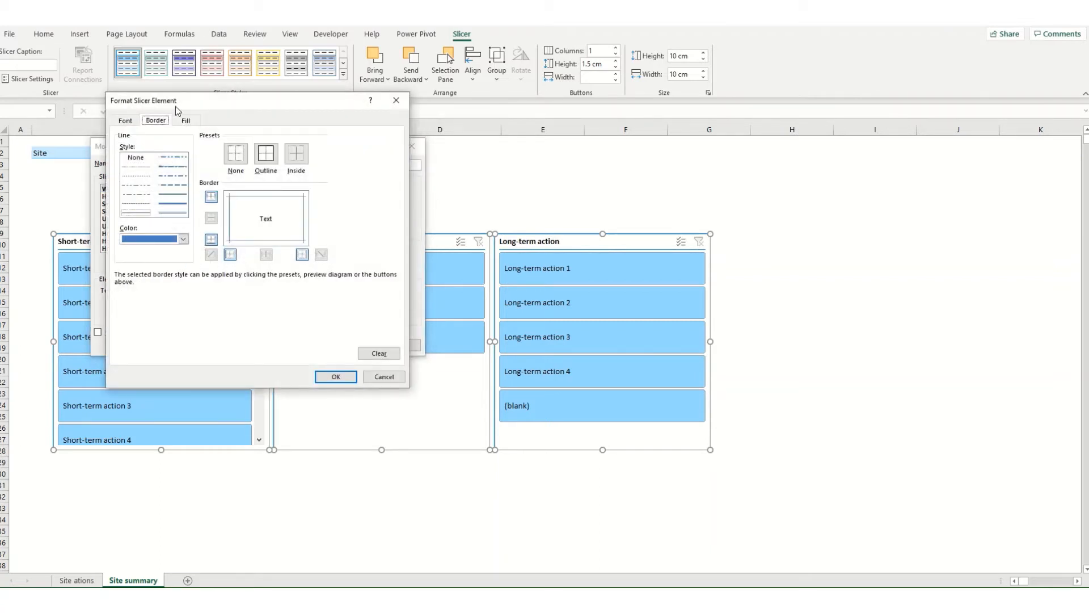
pyautogui.click(236, 152)
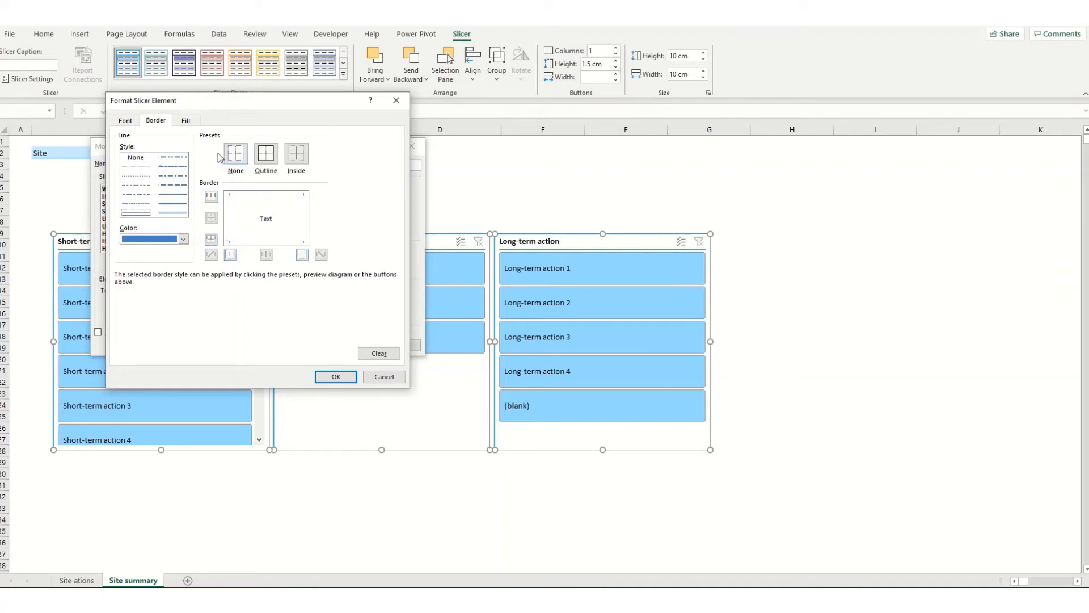
pyautogui.click(125, 120)
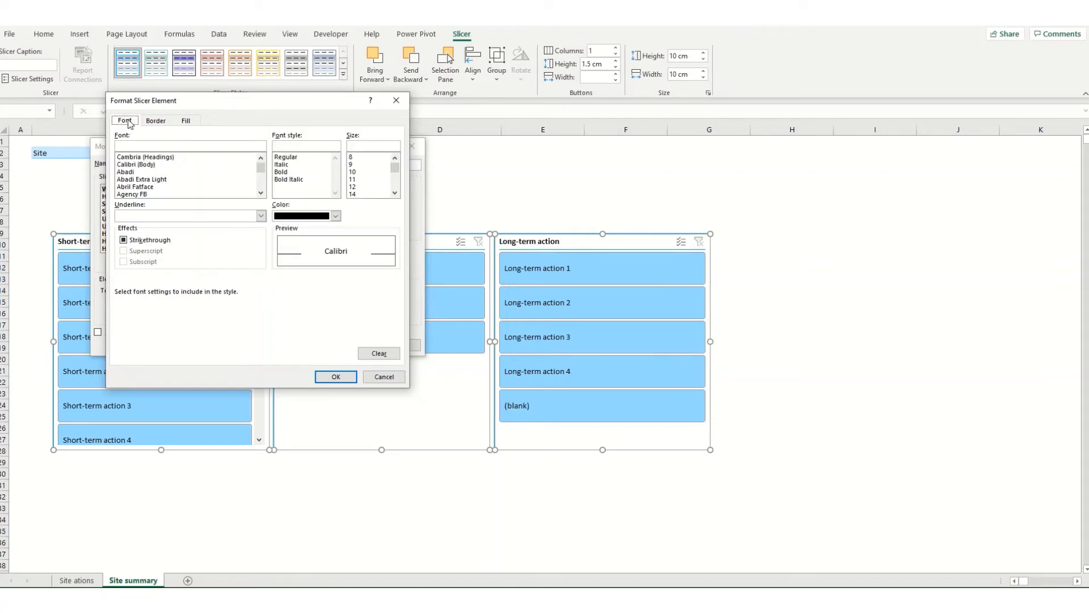
pyautogui.click(355, 164)
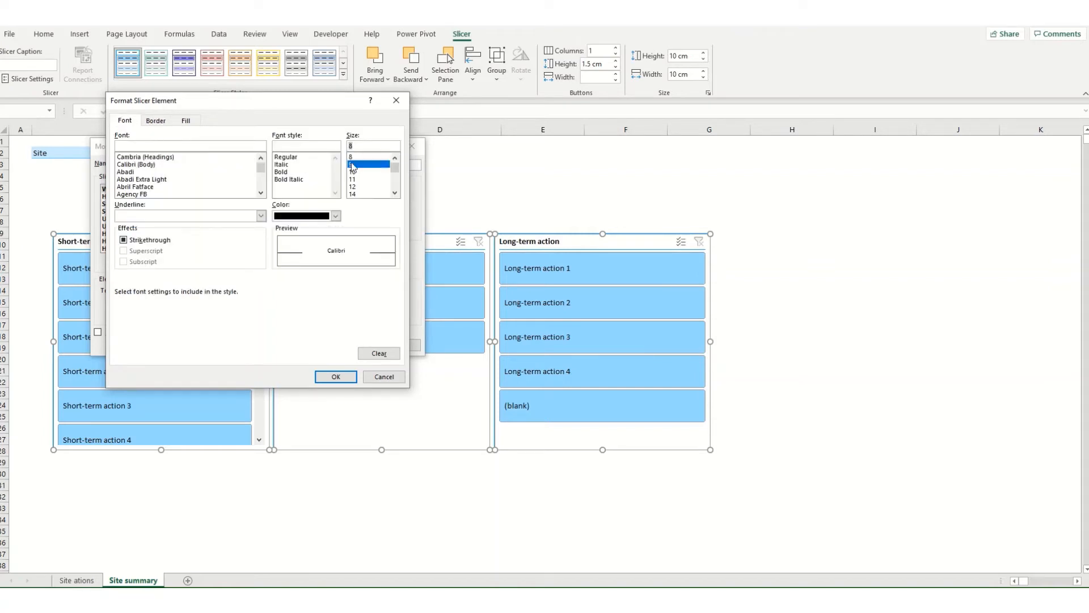
pyautogui.click(135, 186)
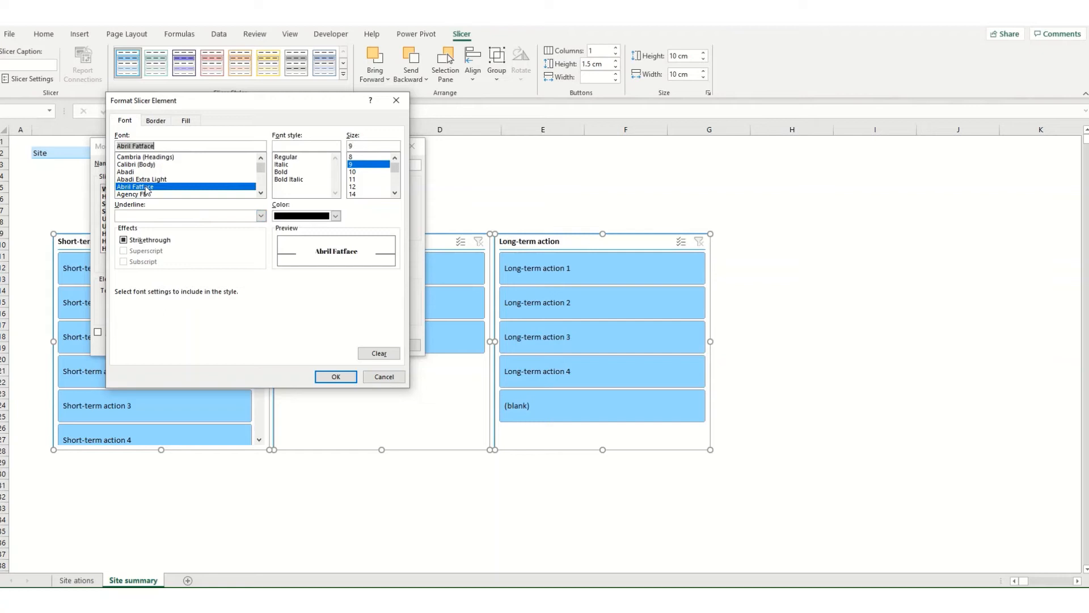
pyautogui.click(142, 179)
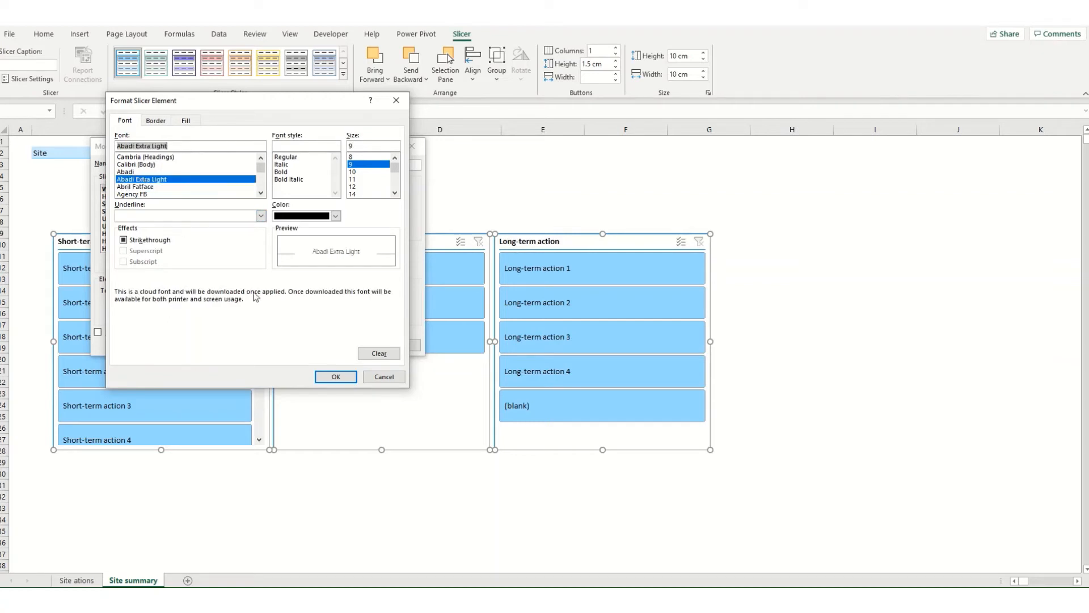
pyautogui.click(335, 376)
pyautogui.write('C')
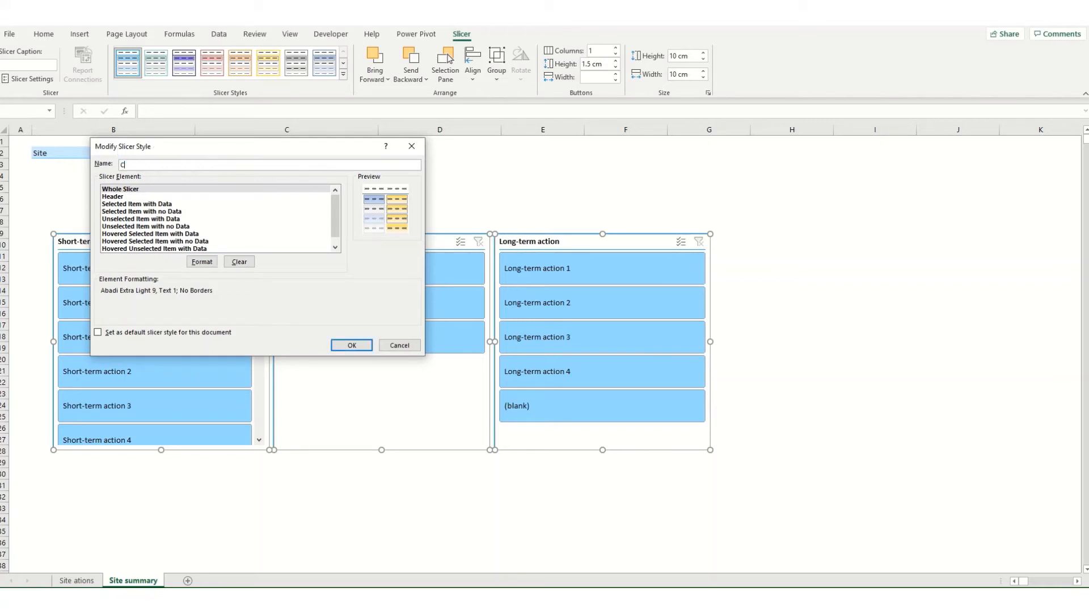
# Name the style Custom 1, set it as the document's default slicer style, and save it.
pyautogui.write('ustom 1')
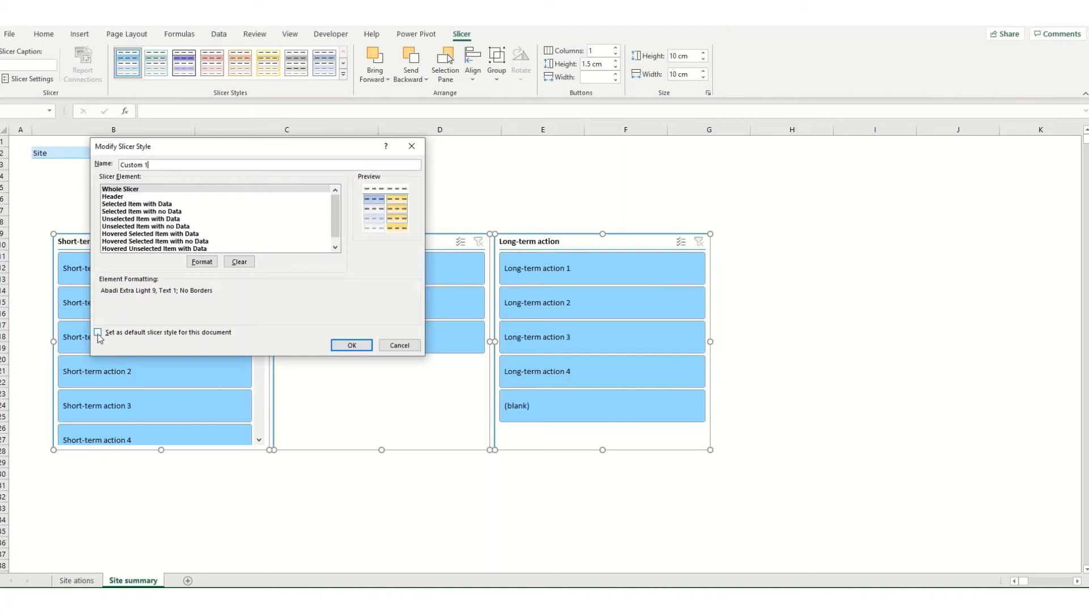
pyautogui.click(98, 332)
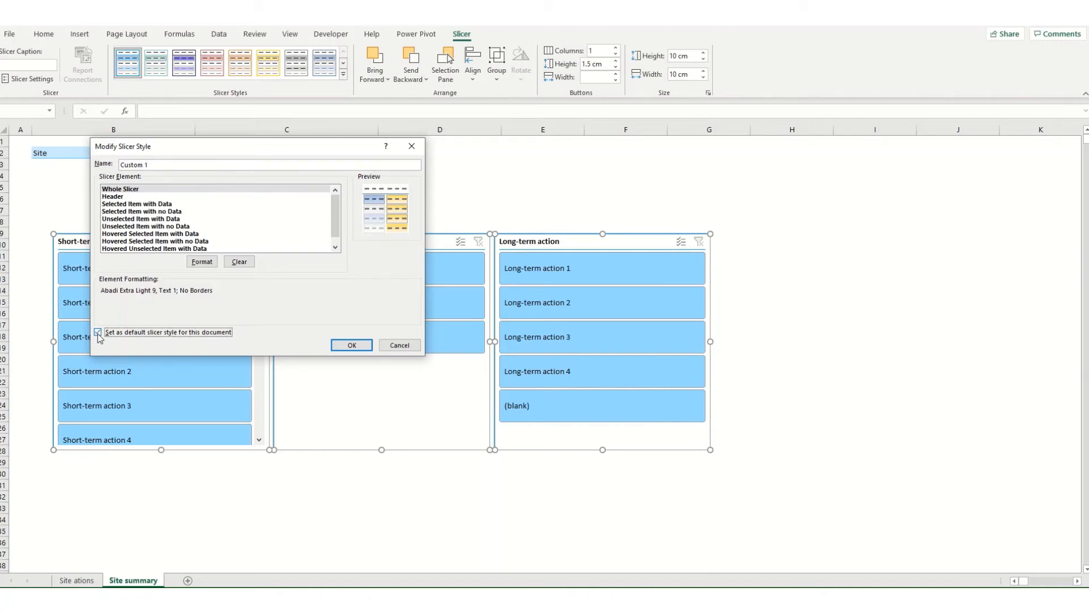
pyautogui.click(98, 333)
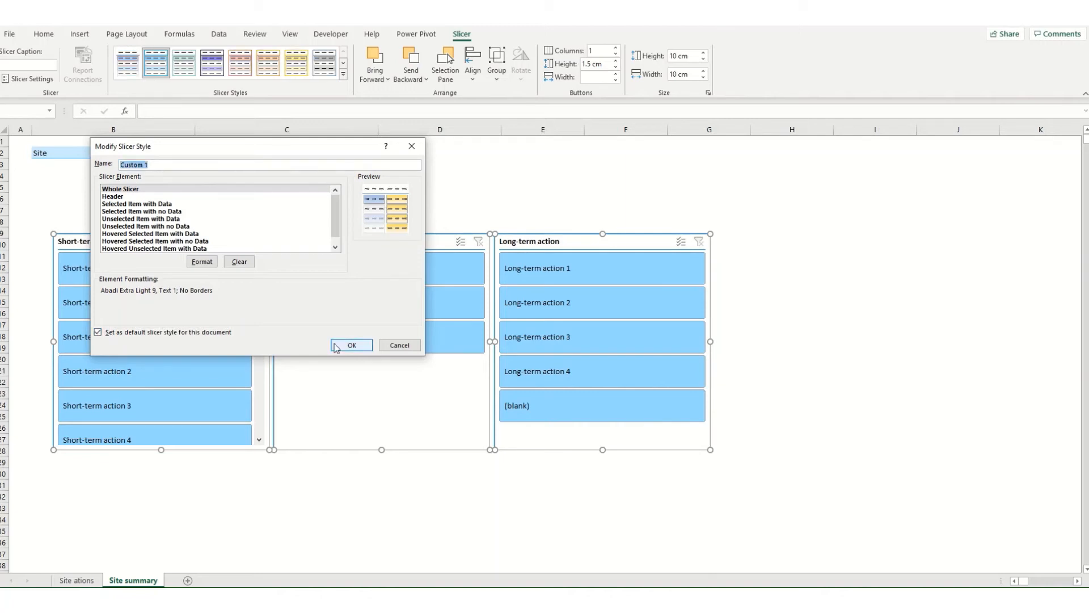
pyautogui.click(350, 345)
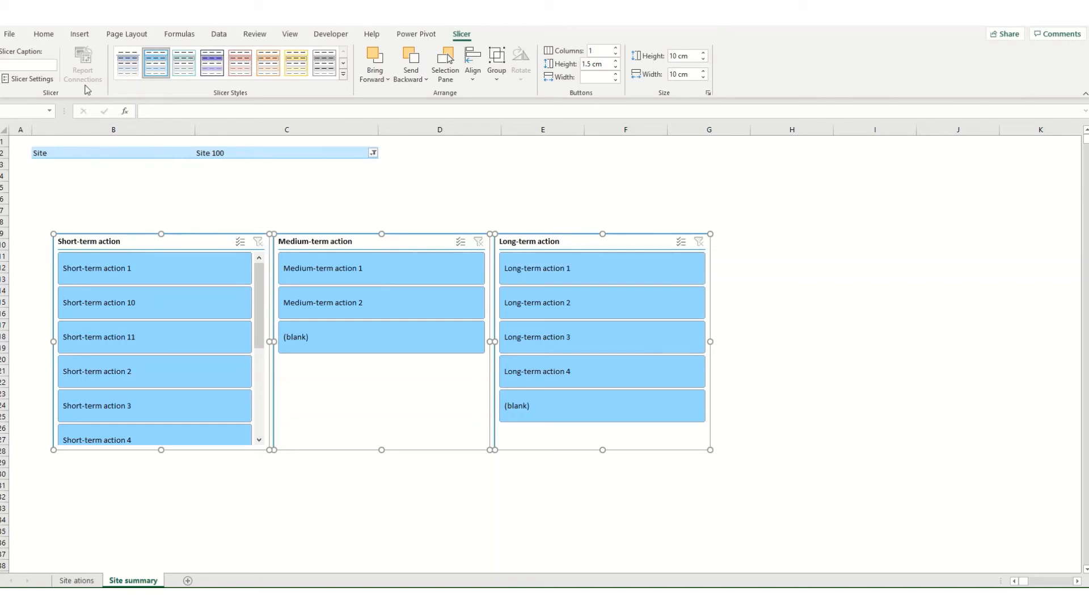
pyautogui.moveTo(127, 61)
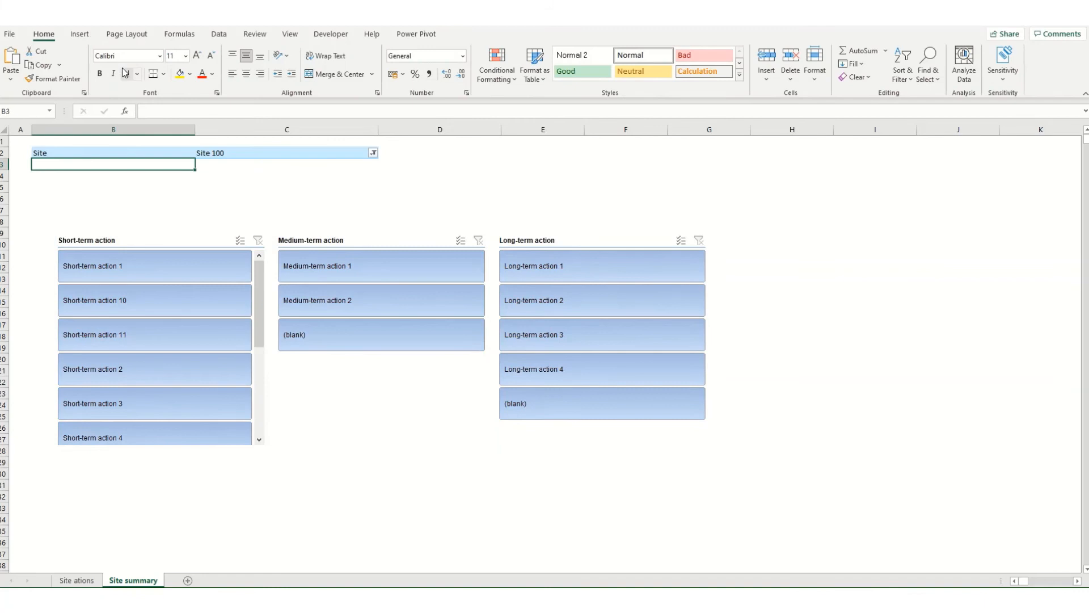
# Reselect the three action slicers, now showing the Custom 1 style.
pyautogui.click(156, 243)
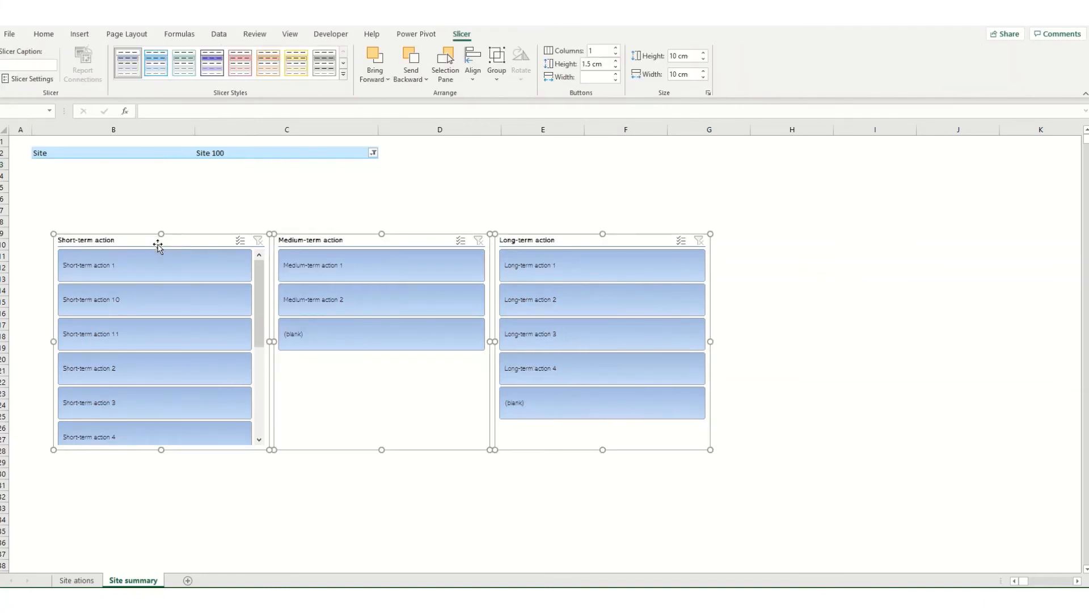
pyautogui.moveTo(172, 243)
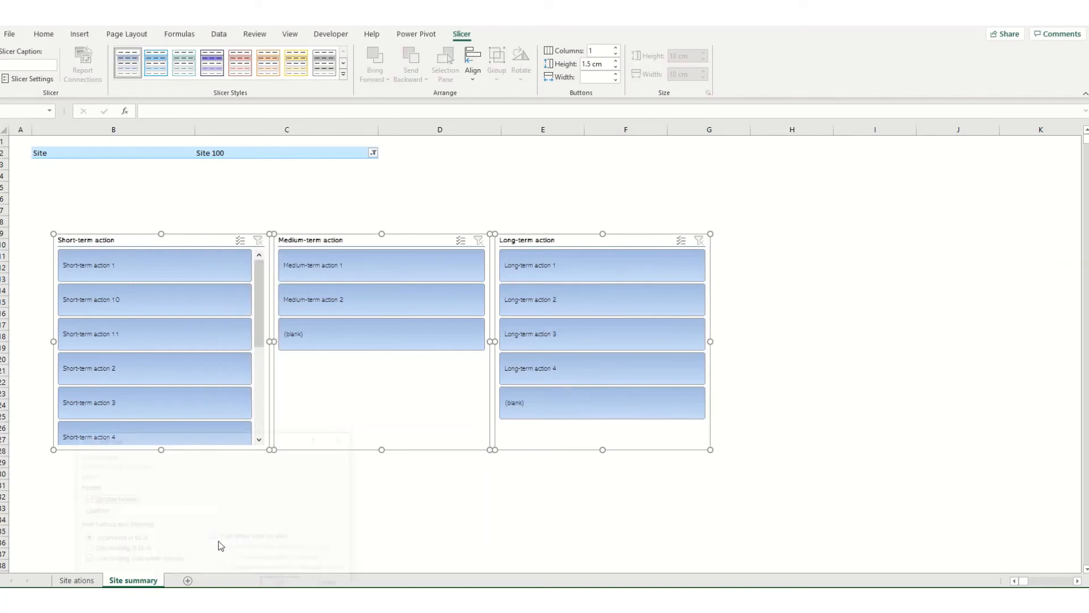
# In Slicer Settings, turn off Display header and Hide items with no data, then apply.
pyautogui.click(29, 78)
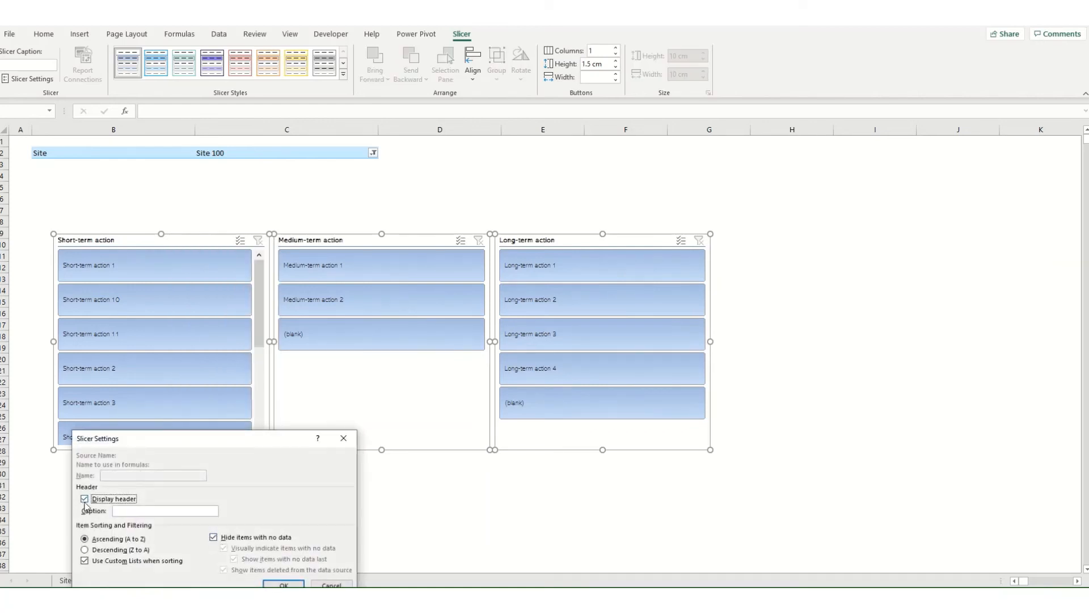
pyautogui.click(84, 499)
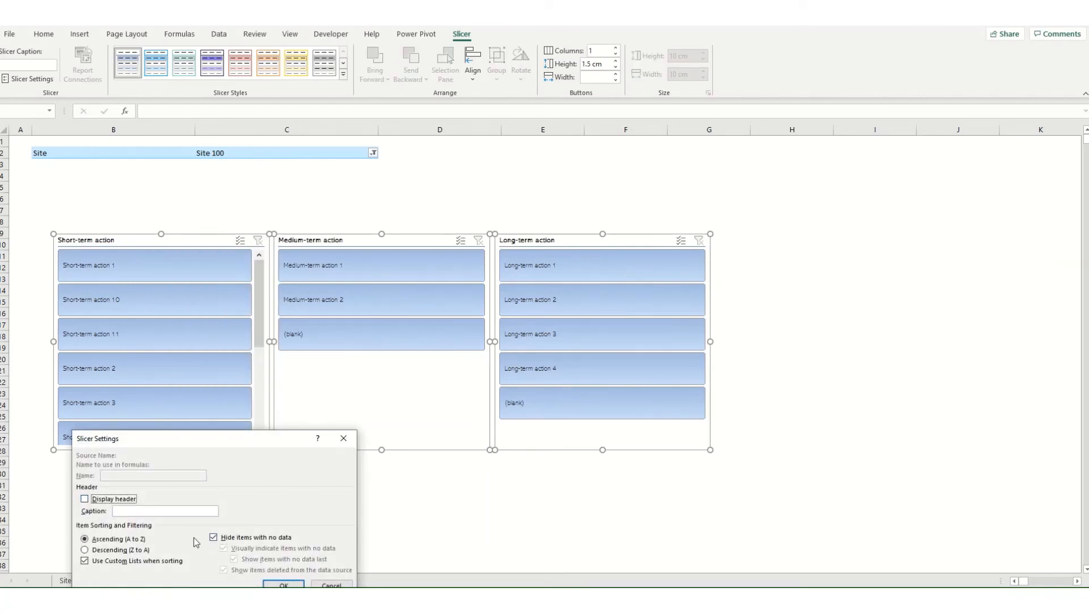
pyautogui.click(213, 536)
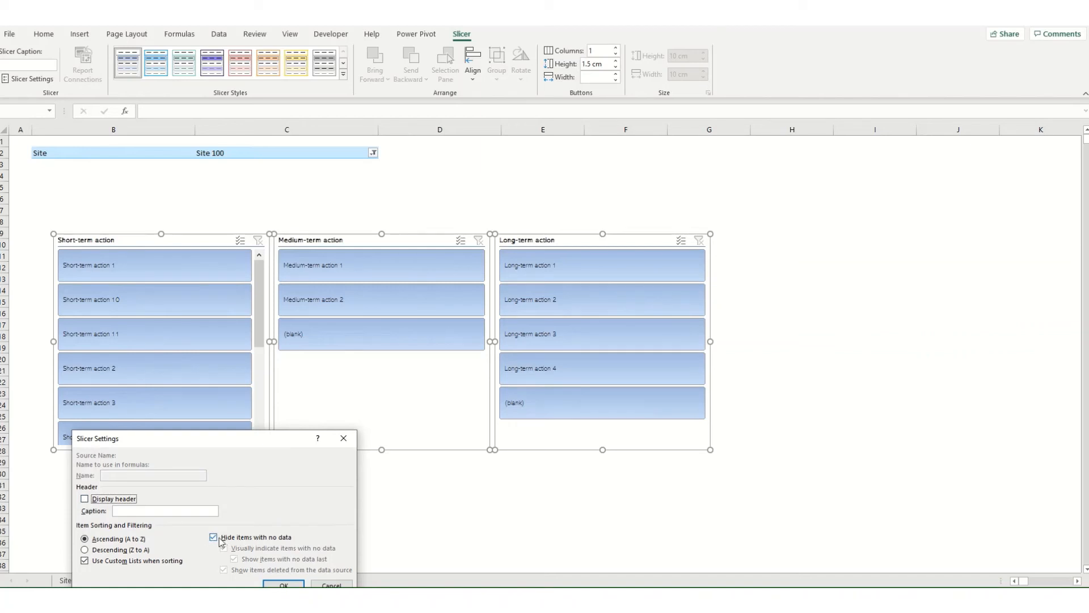
pyautogui.click(213, 537)
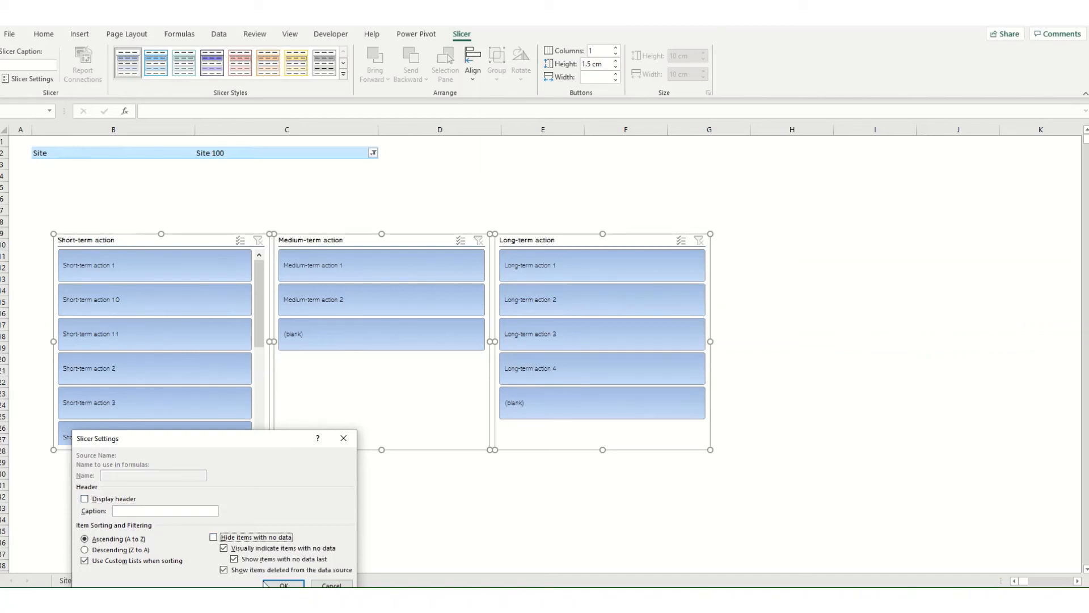
pyautogui.click(282, 583)
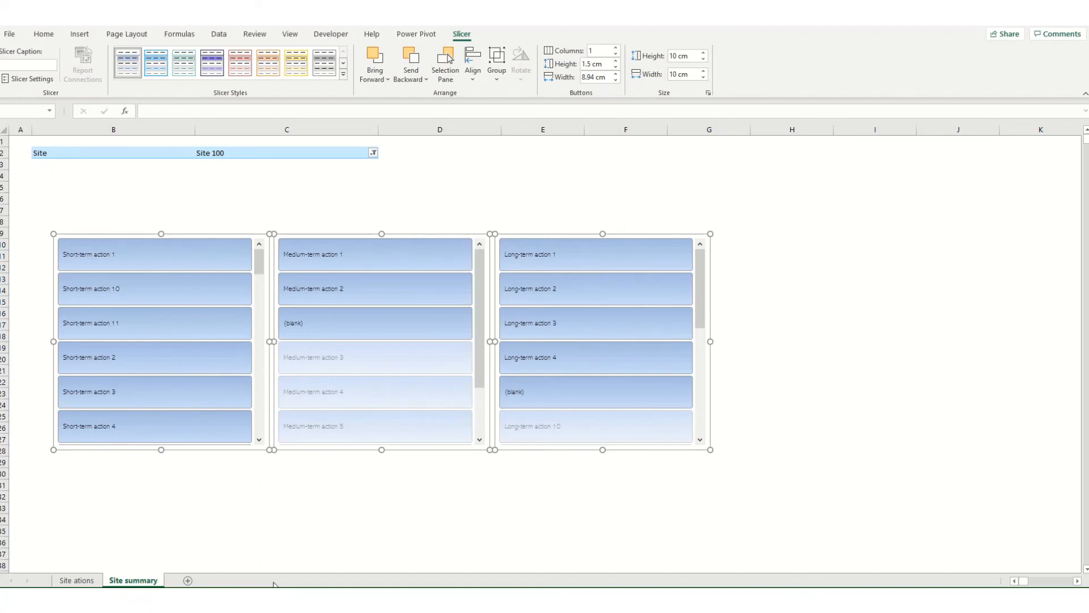
pyautogui.moveTo(834, 543)
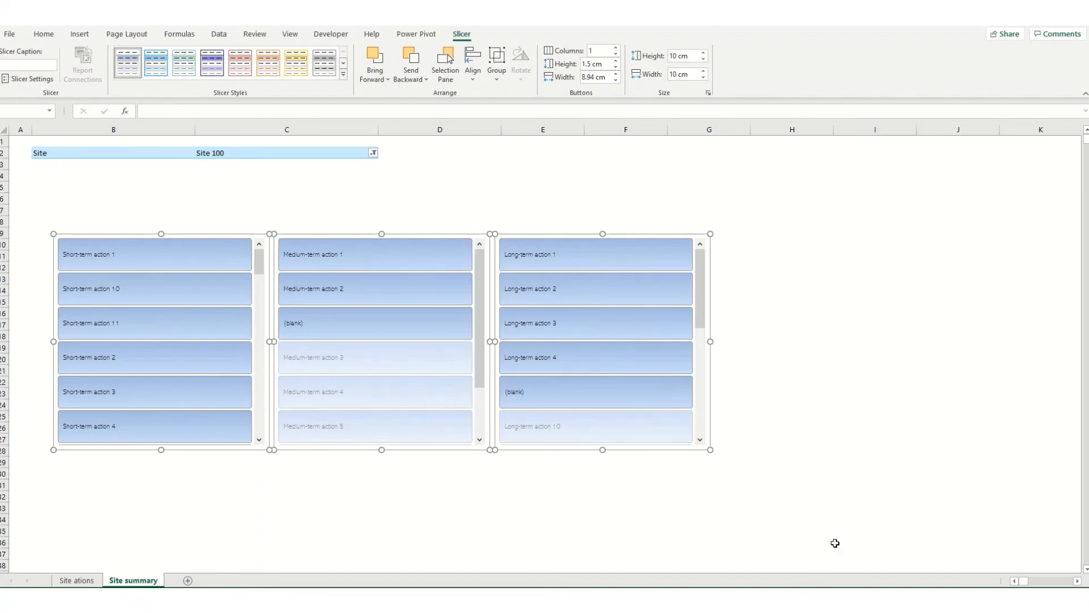